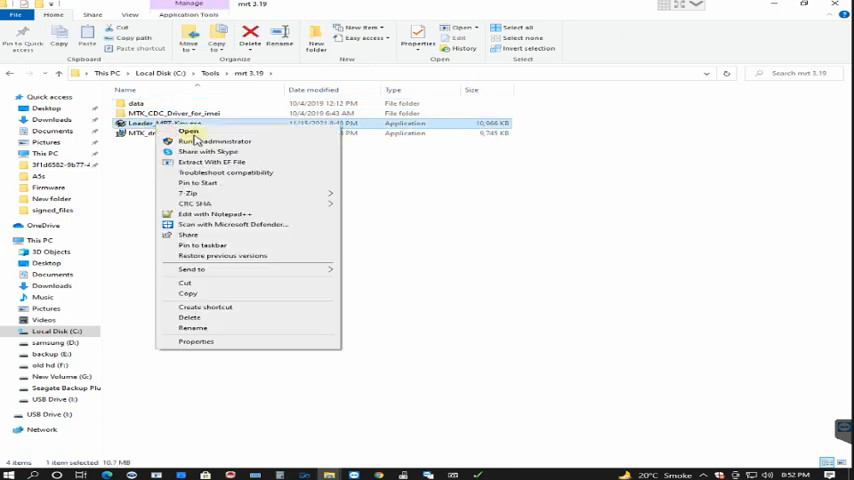
# - Run Loader_MRT-Key.exe as administrator and approve the UAC prompt so MRT Flash Tool opens
pyautogui.click(216, 140)
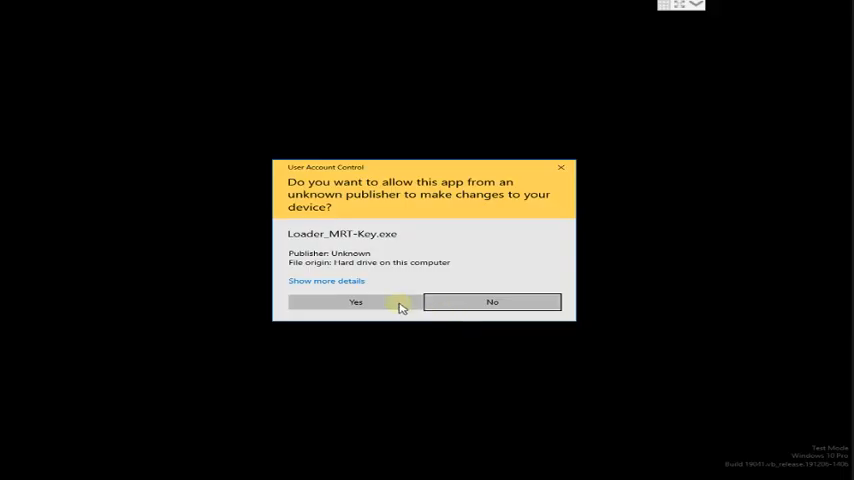
pyautogui.click(356, 302)
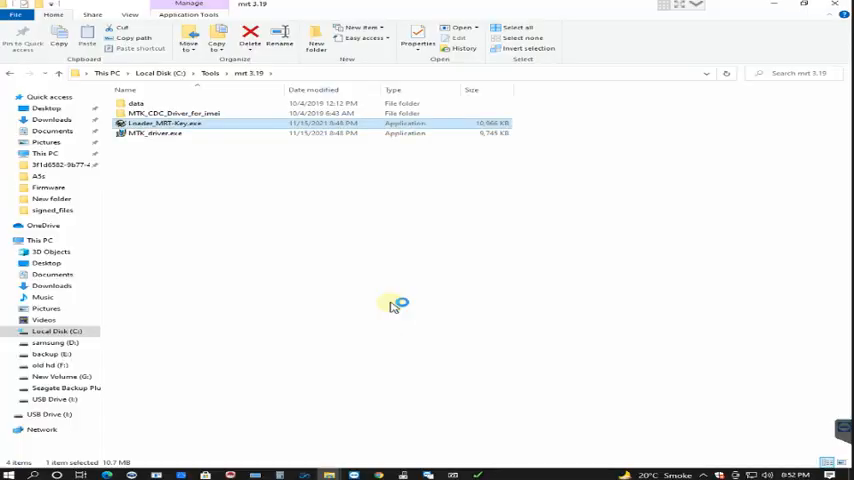
pyautogui.doubleClick(164, 122)
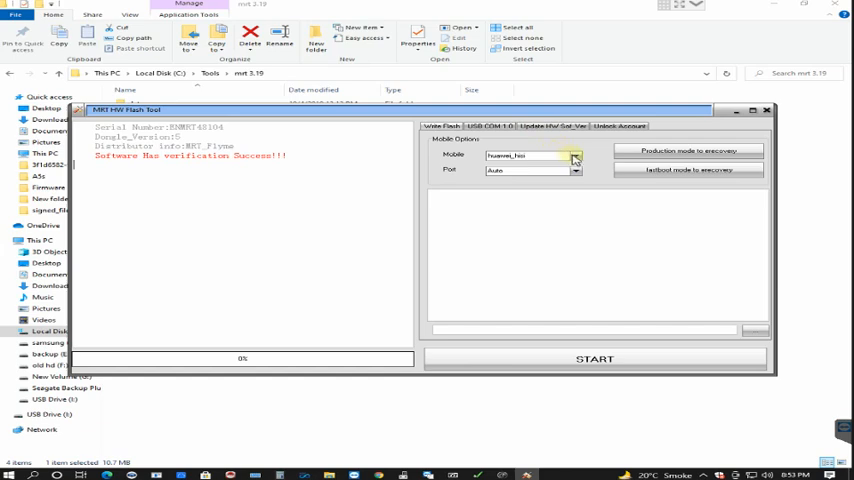
# - Choose the phone's CPU type under USB COM 1.0 and start writing boot to the phone
pyautogui.click(576, 156)
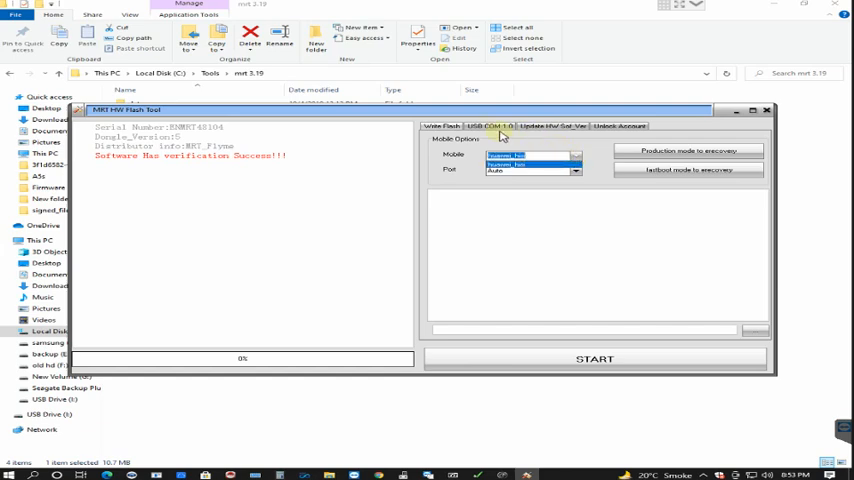
pyautogui.click(488, 126)
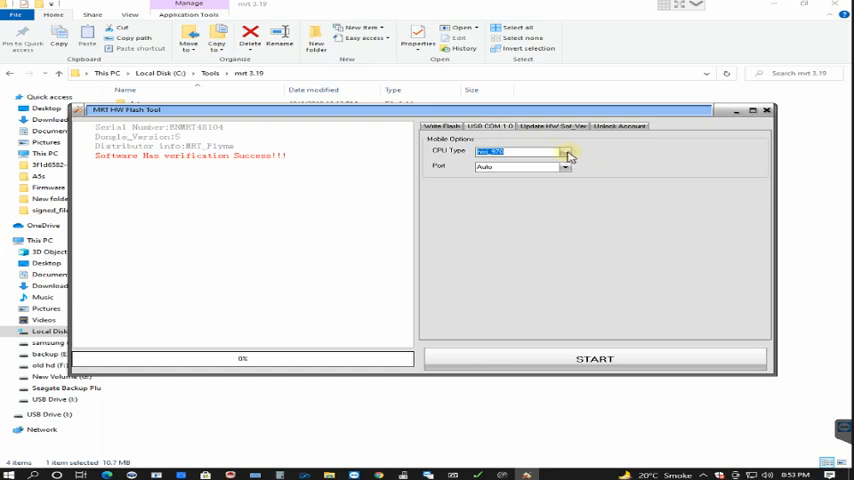
pyautogui.click(566, 152)
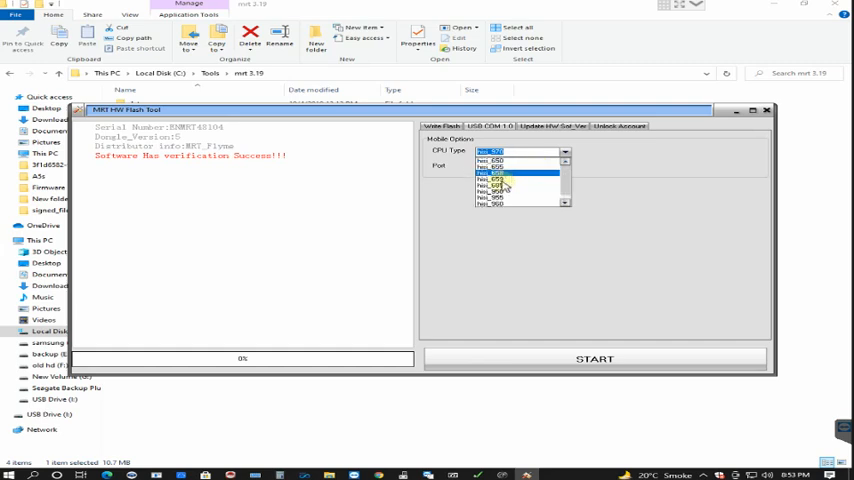
pyautogui.click(496, 178)
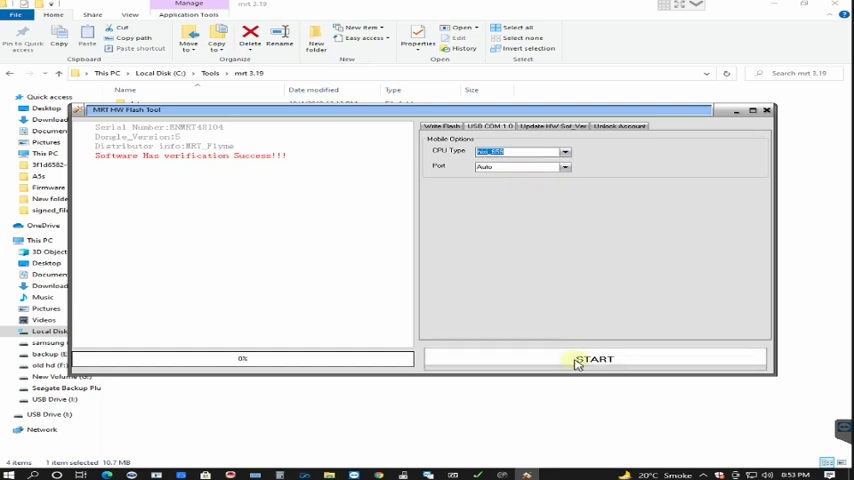
pyautogui.click(596, 360)
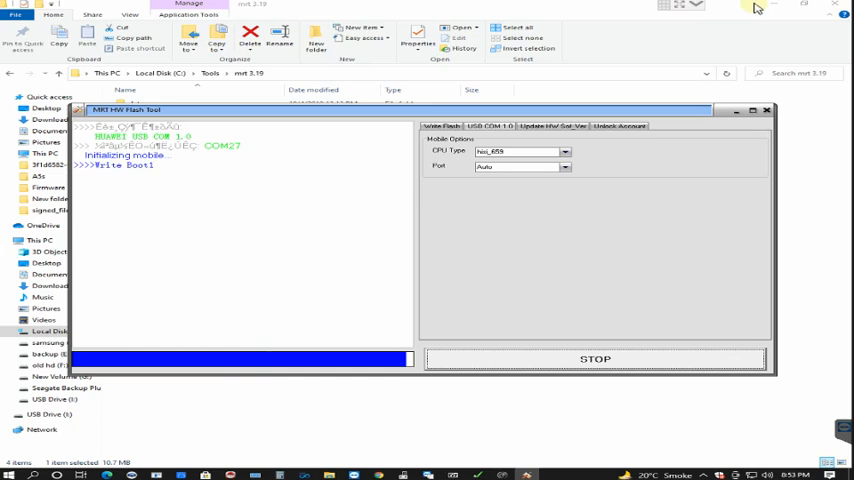
# - Minimize File Explorer so Device Manager shows while Boot1 and Boot2 finish writing
pyautogui.click(772, 8)
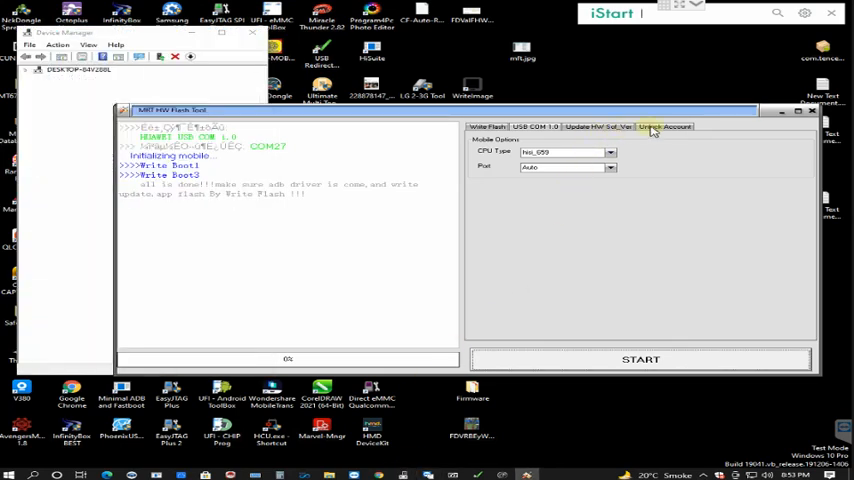
# - Under Unlock Account, select Erase Account and review the Mobile Options list
pyautogui.click(664, 126)
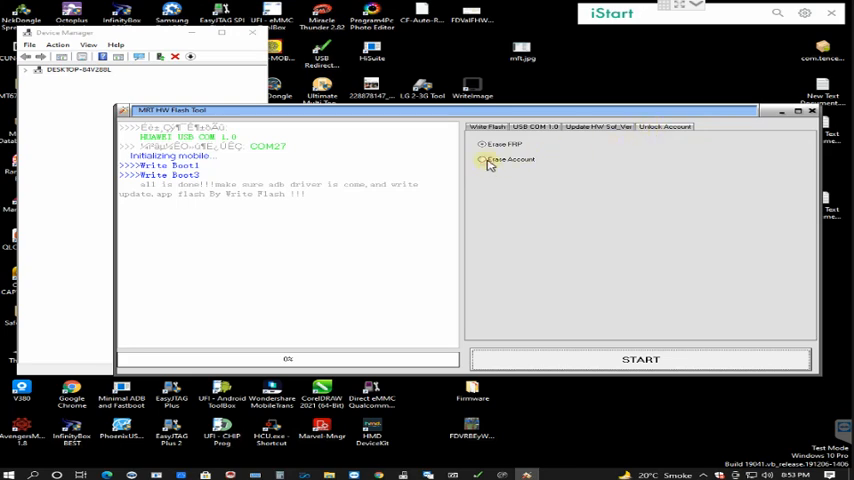
pyautogui.click(482, 160)
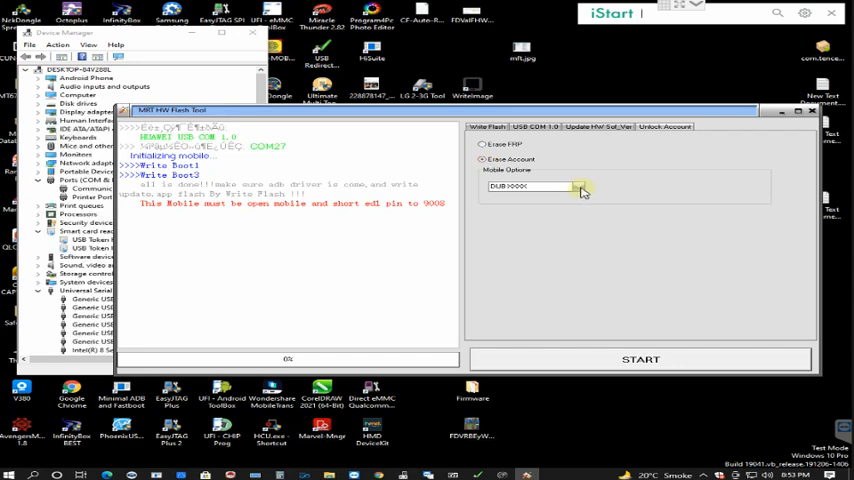
pyautogui.click(580, 188)
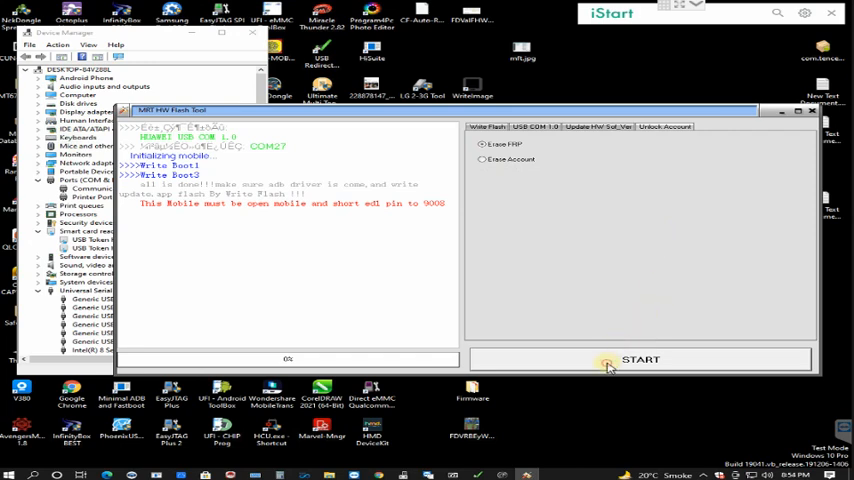
# - Start the FRP erase so the phone's FRP lock clears and it reboots
pyautogui.click(640, 360)
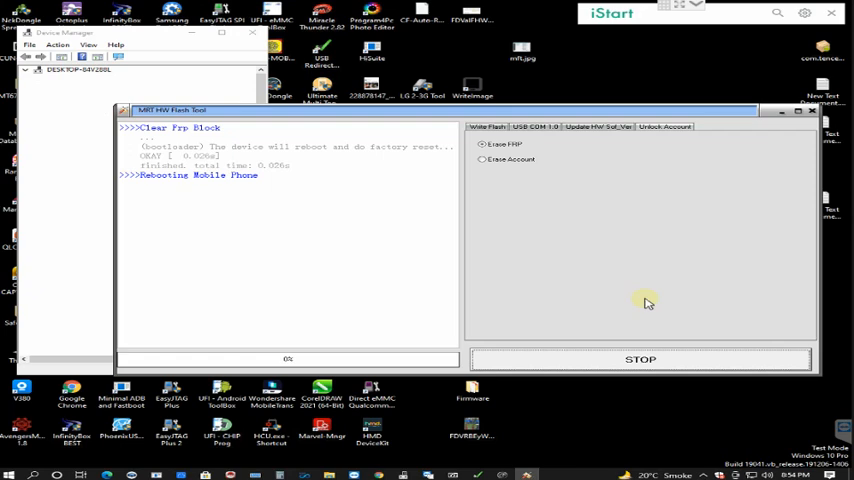
pyautogui.click(28, 70)
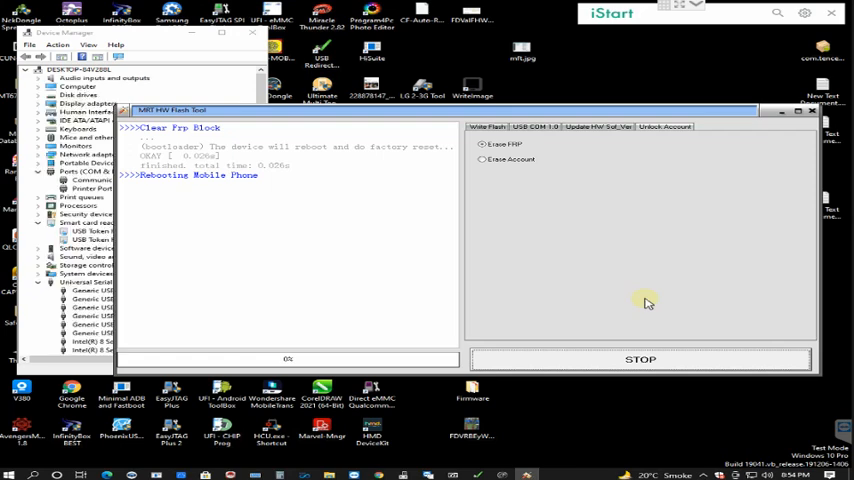